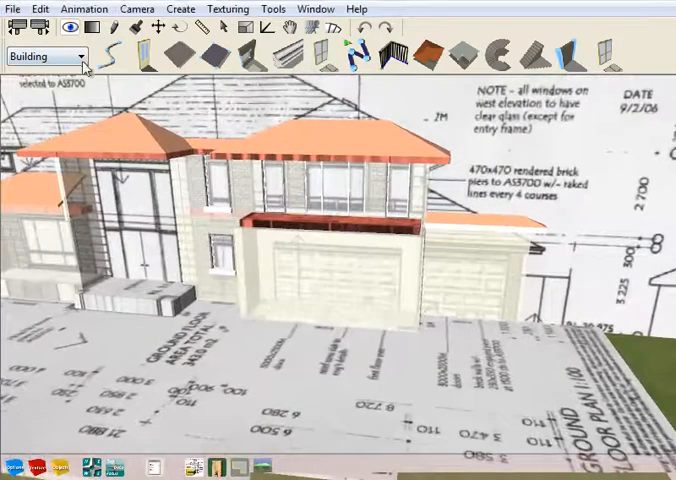
Switch the mode from Building to Shape and zoom in on the garage doors.
left_click(50, 56)
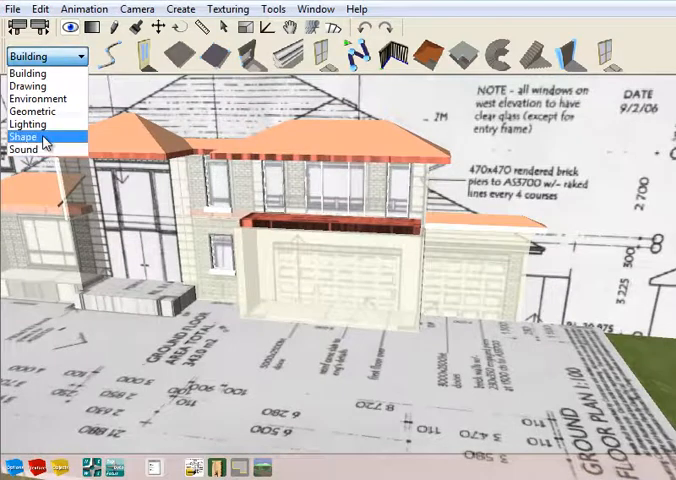
left_click(36, 136)
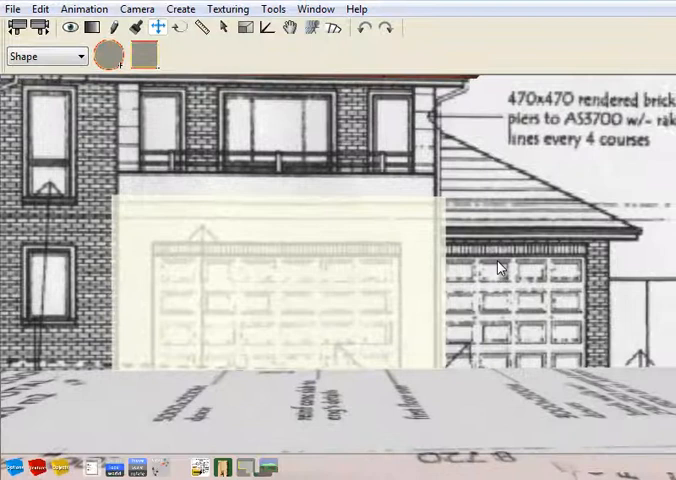
mouse_move(140, 56)
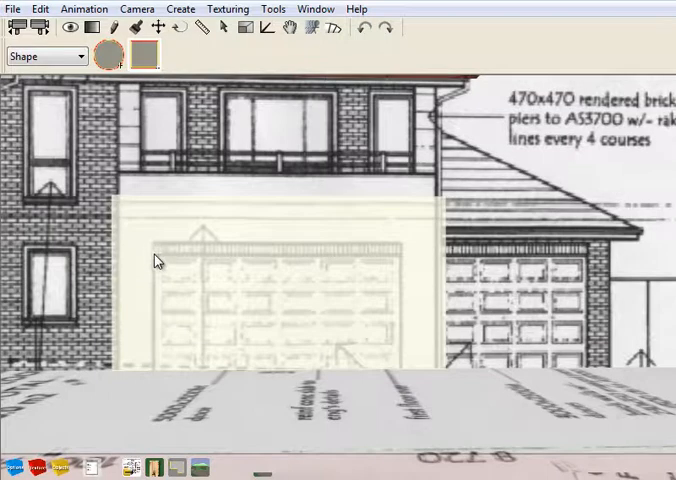
left_click_drag(156, 256, 408, 368)
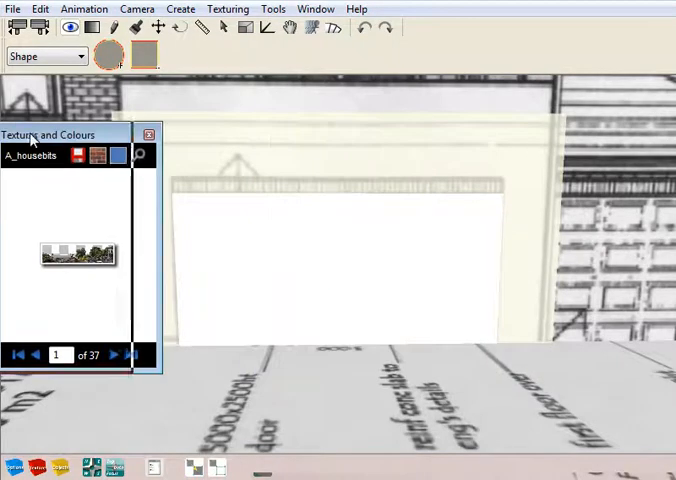
Apply the panelift texture from the Doors - garage category to the opening.
left_click(90, 122)
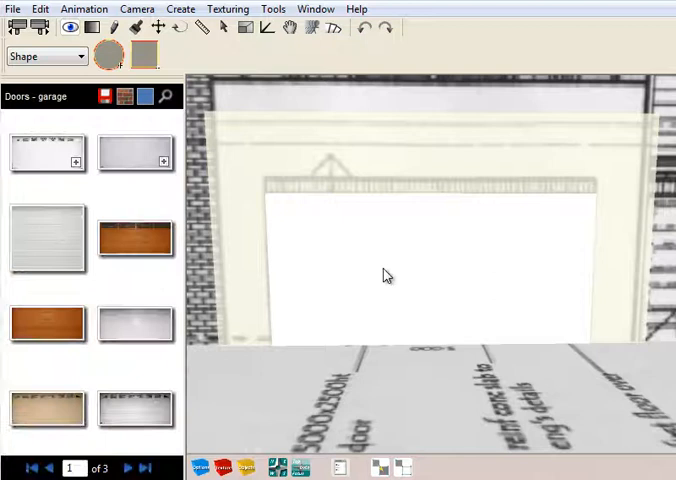
mouse_move(372, 240)
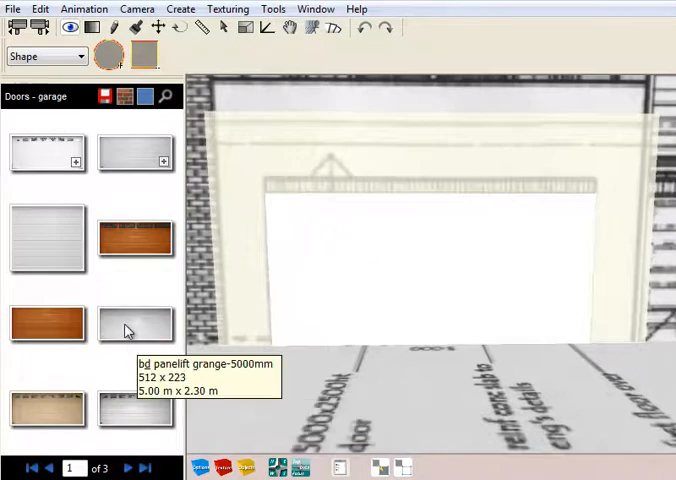
left_click(136, 236)
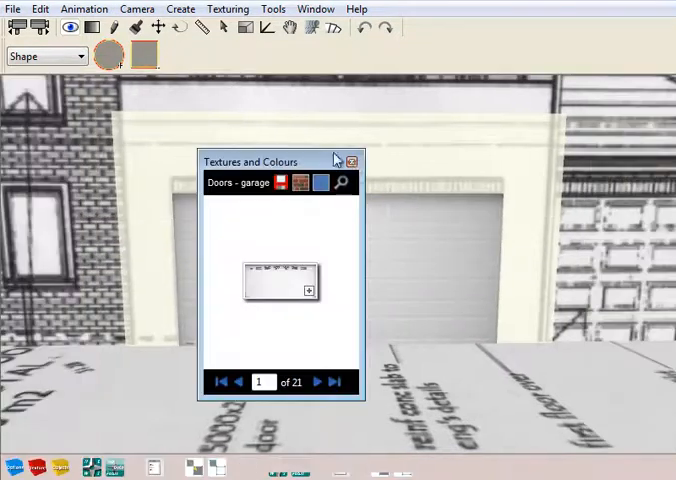
Close the texture browser and stretch the opening edge to about 1.86 m at 90°.
left_click(352, 160)
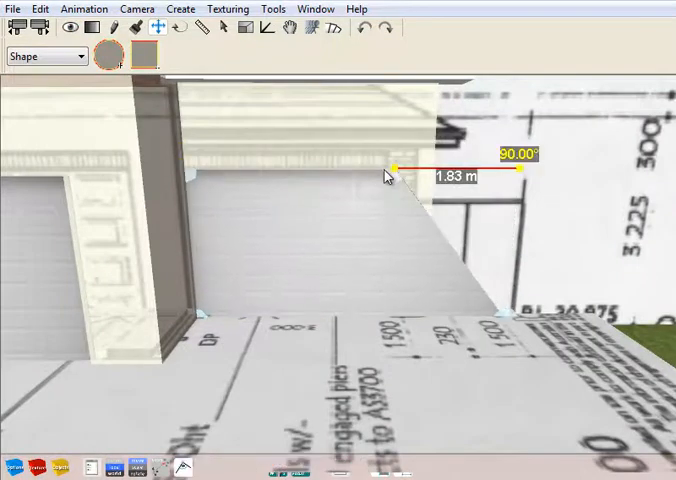
left_click_drag(392, 168, 392, 318)
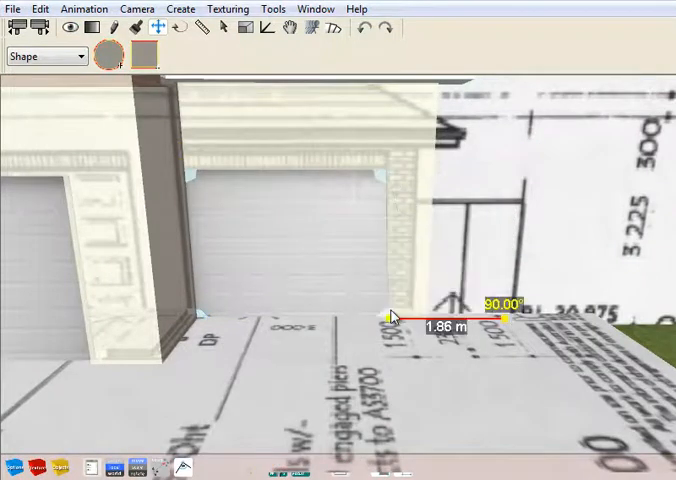